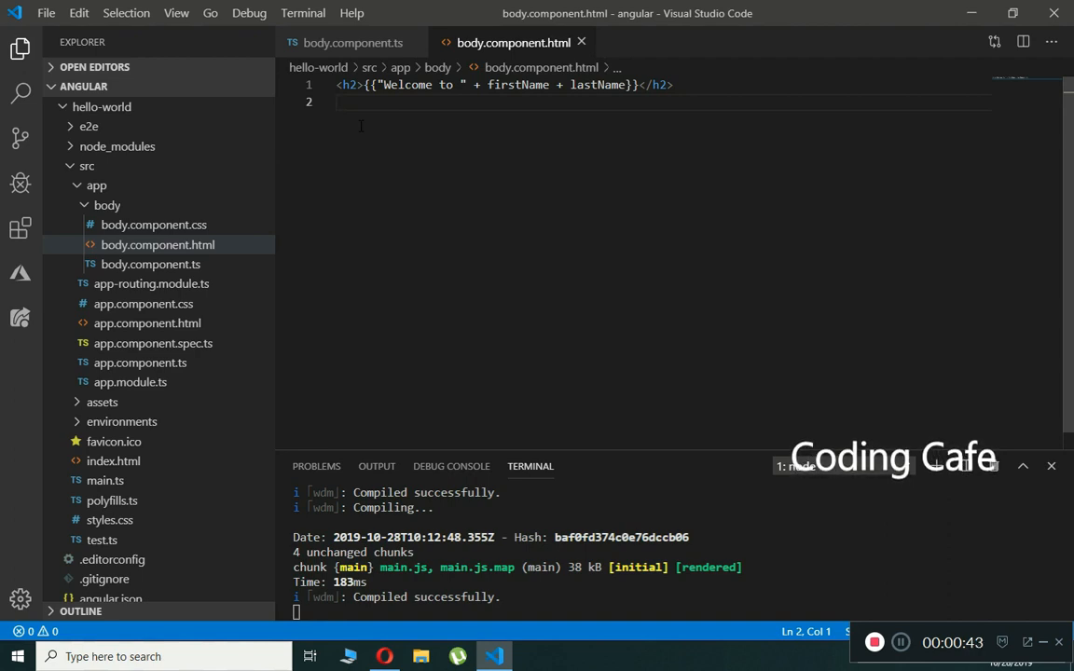
On line 2 of body.component.html, write <input [(ngModel)]="fullname" type="text"><br>.
type("<")
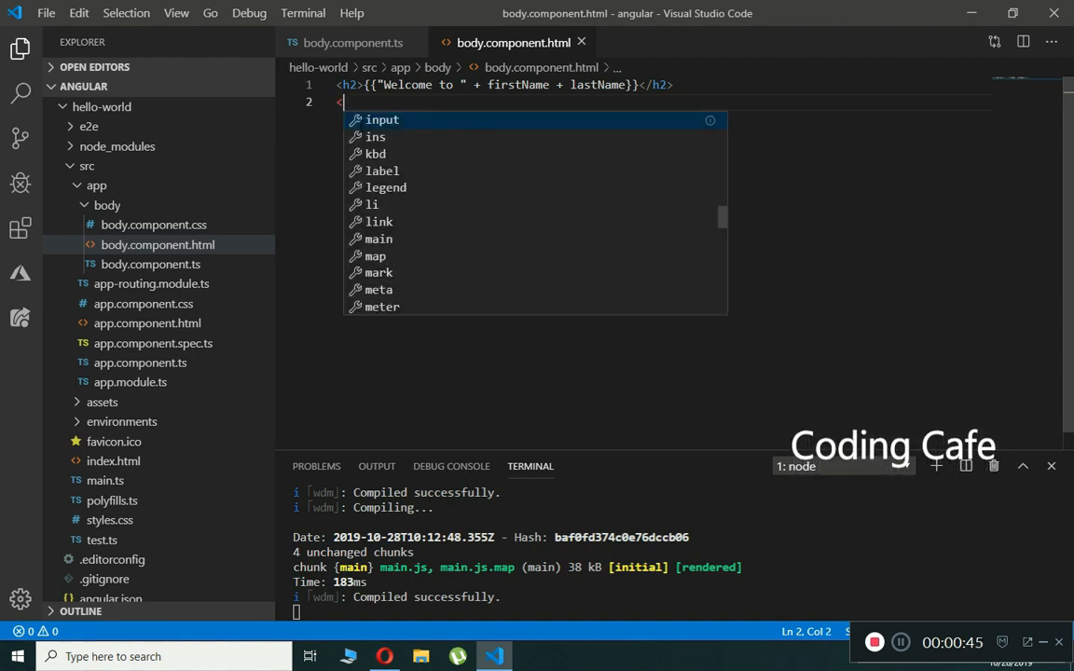
type("input typ")
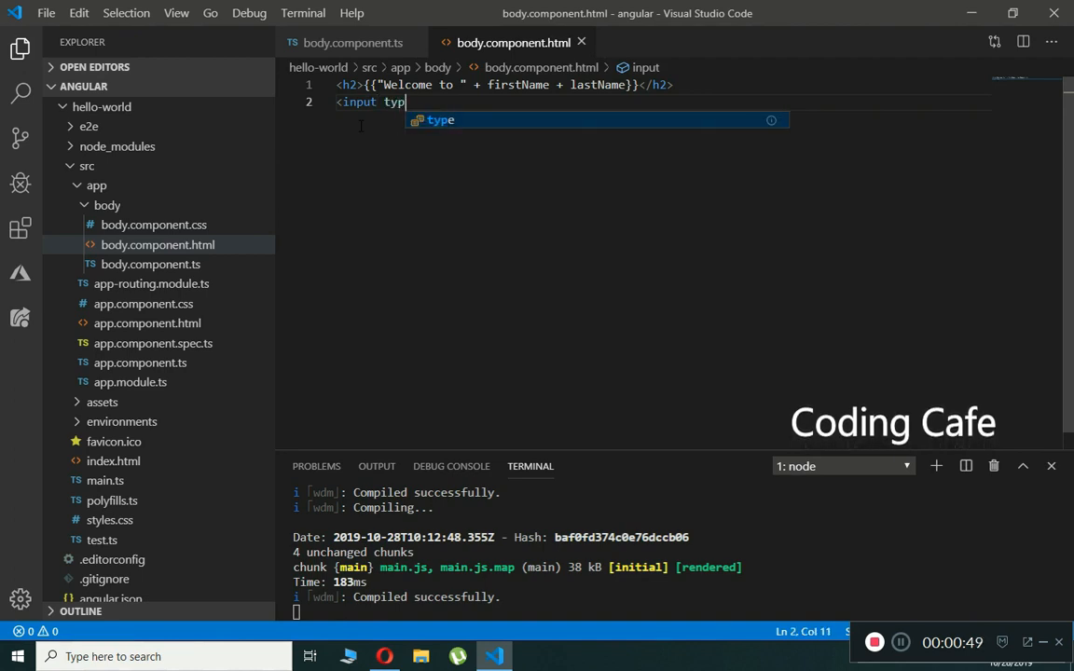
type("e=\"text\"")
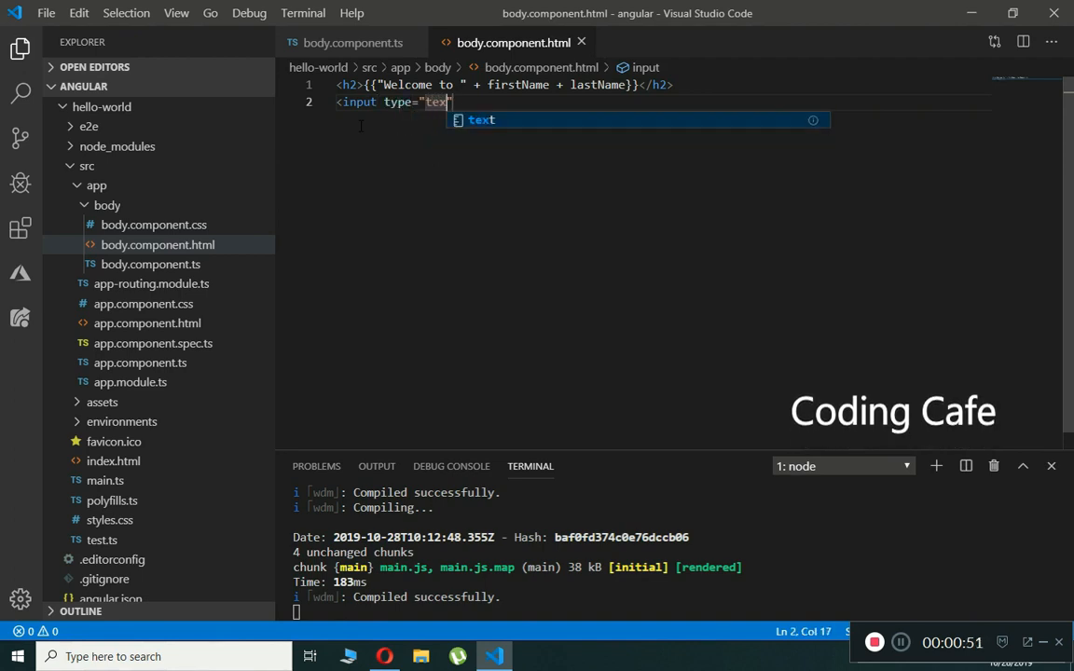
type("\">")
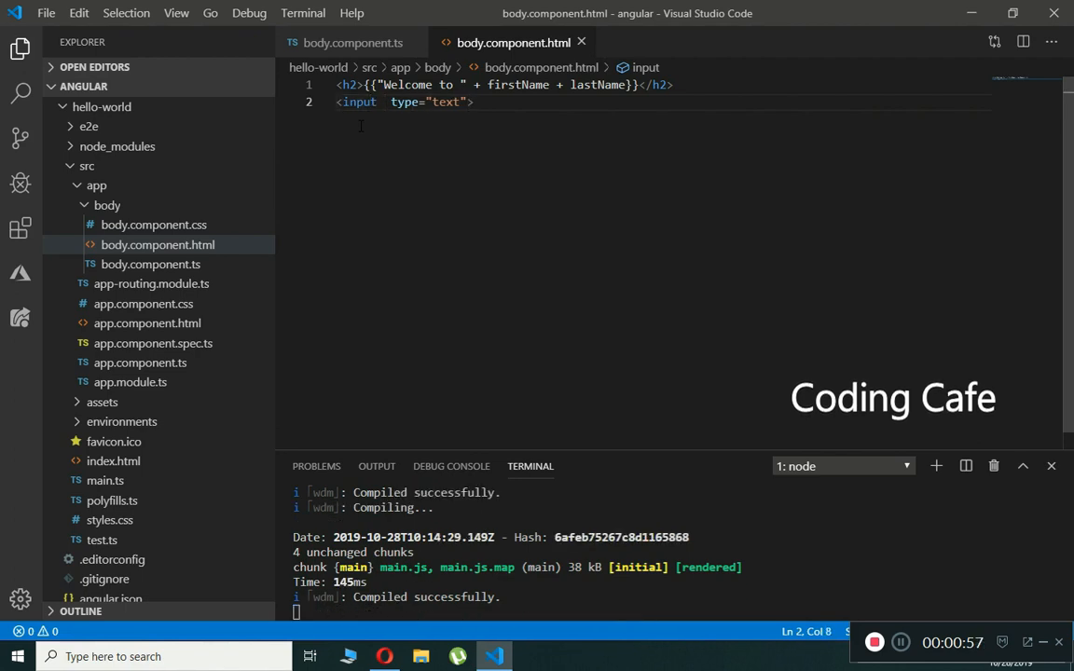
type("[]")
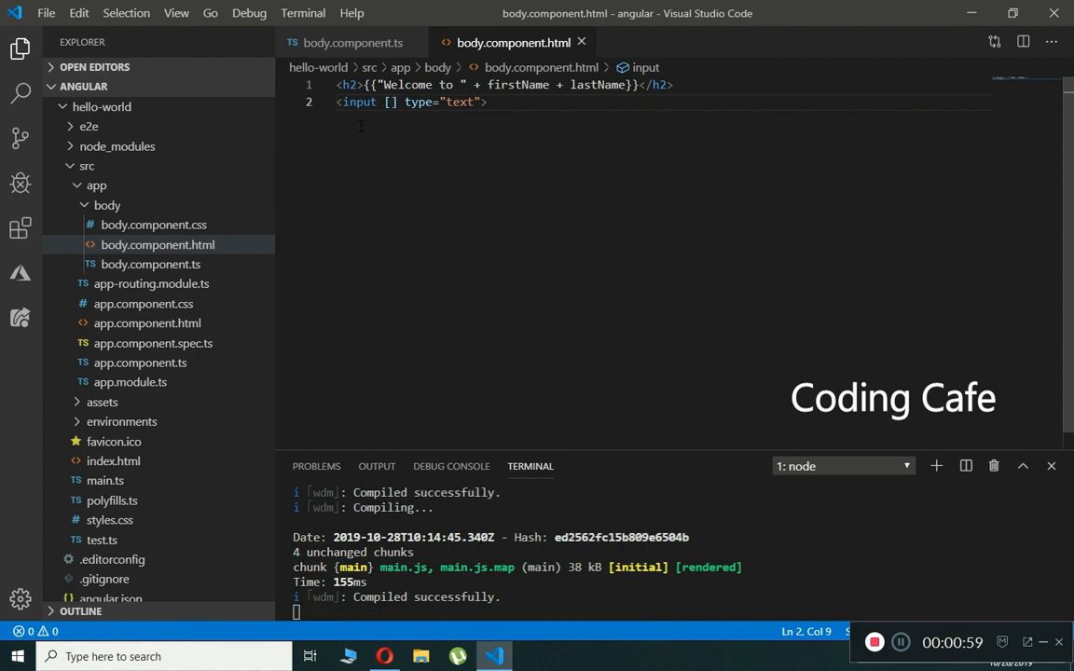
type("()")
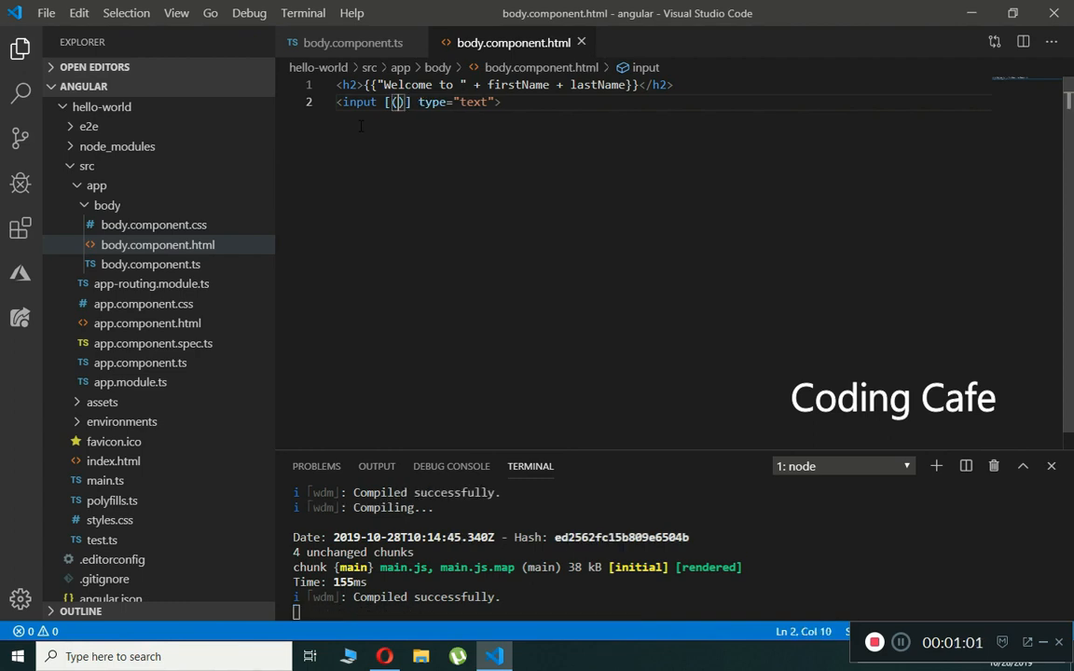
type("ne")
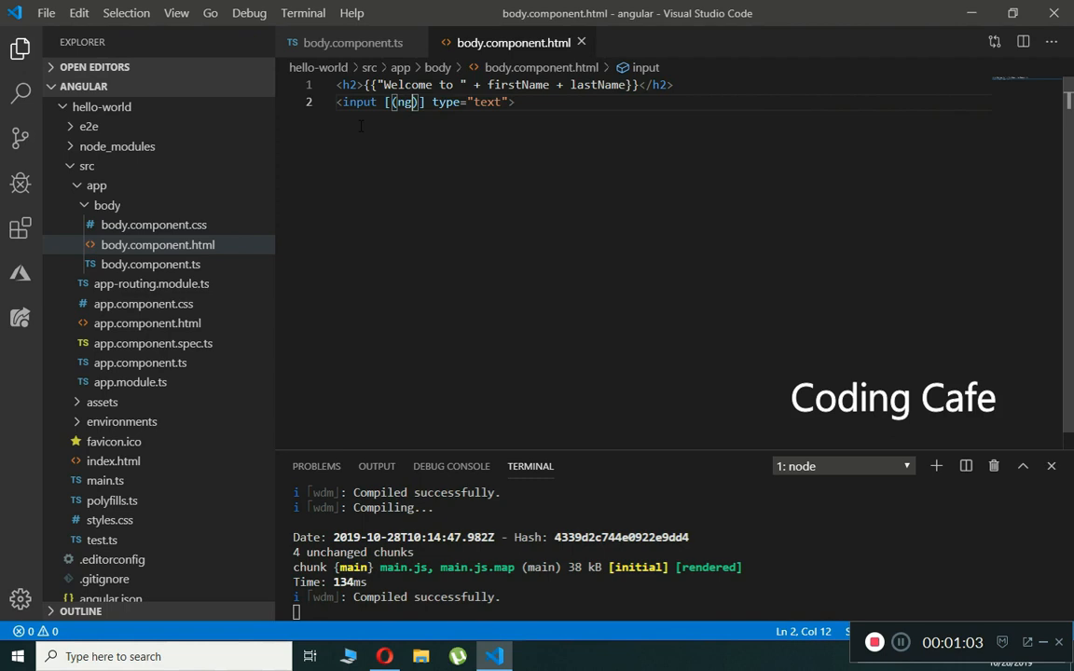
type("gModel")
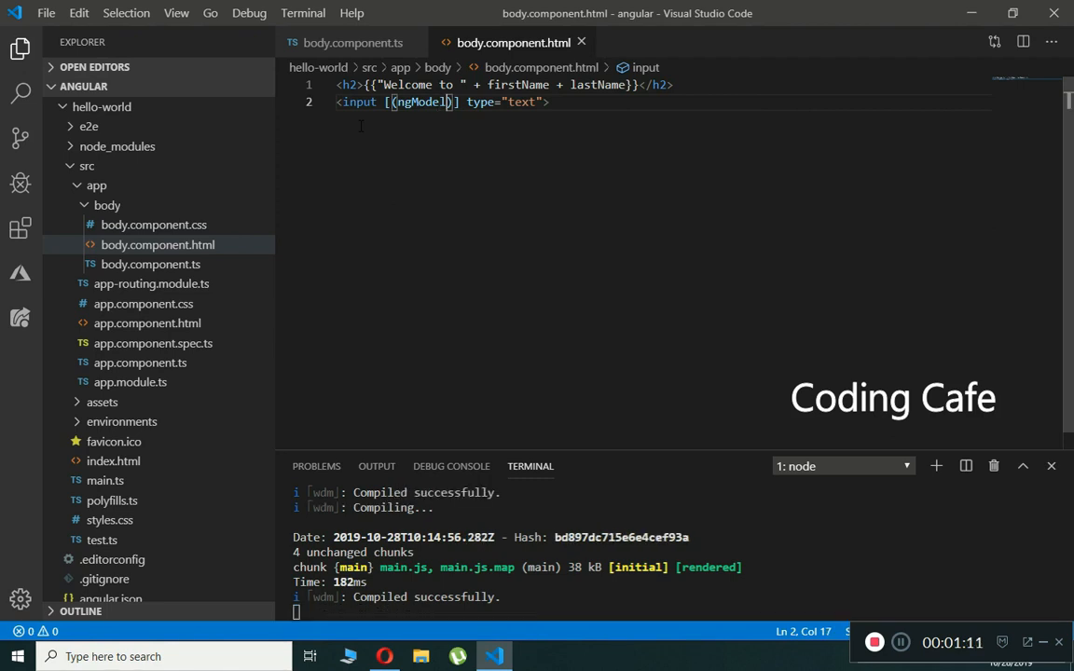
type("=")
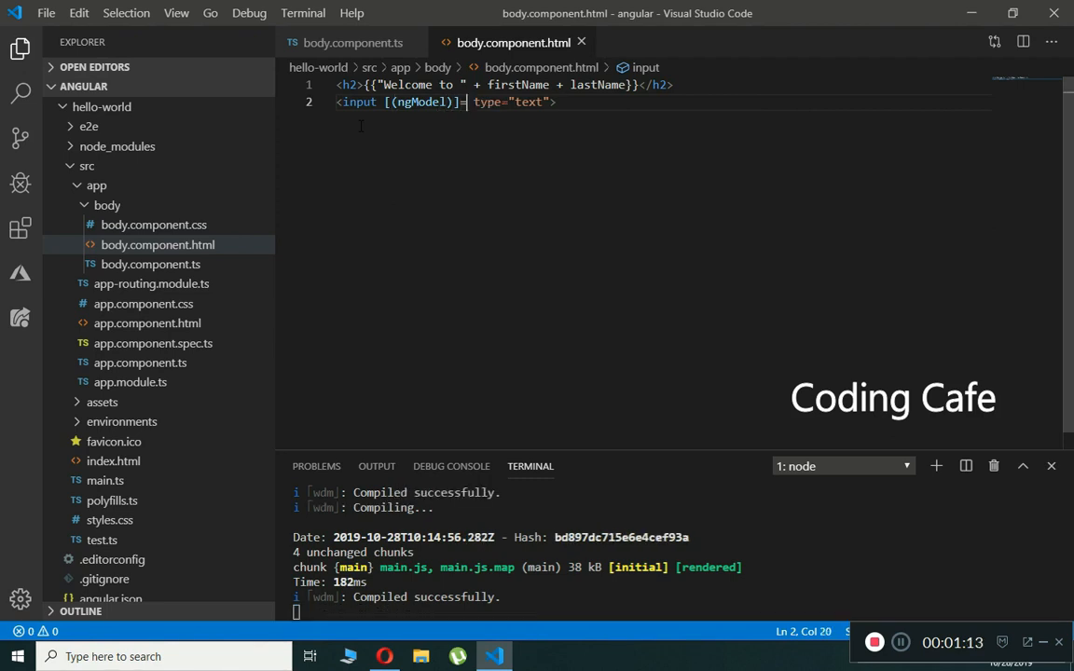
type("\"full\"")
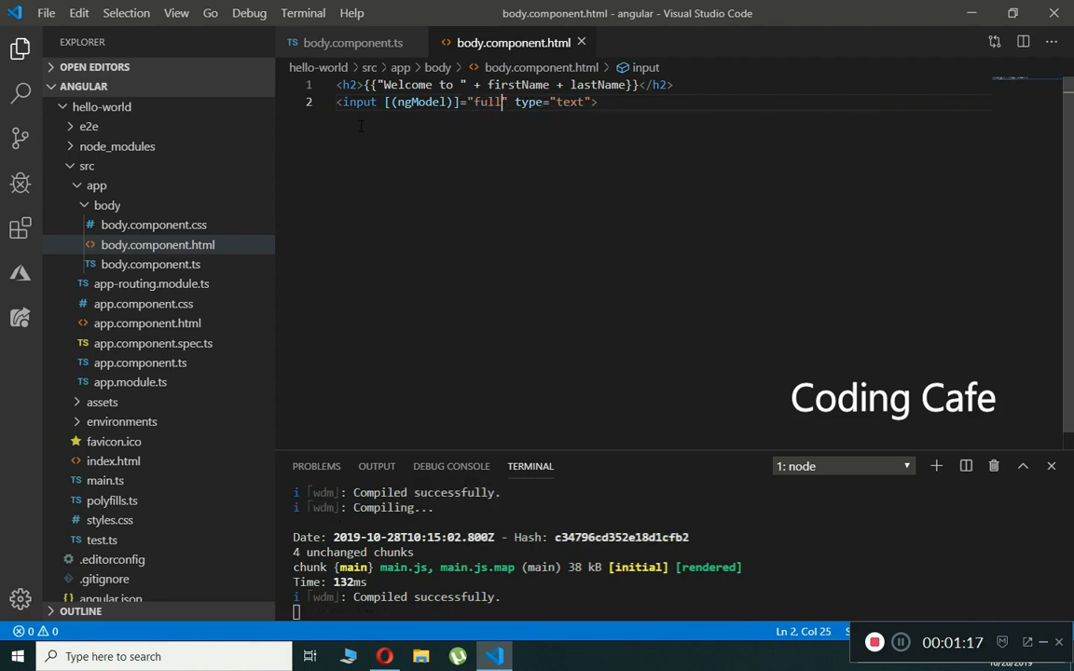
type("name")
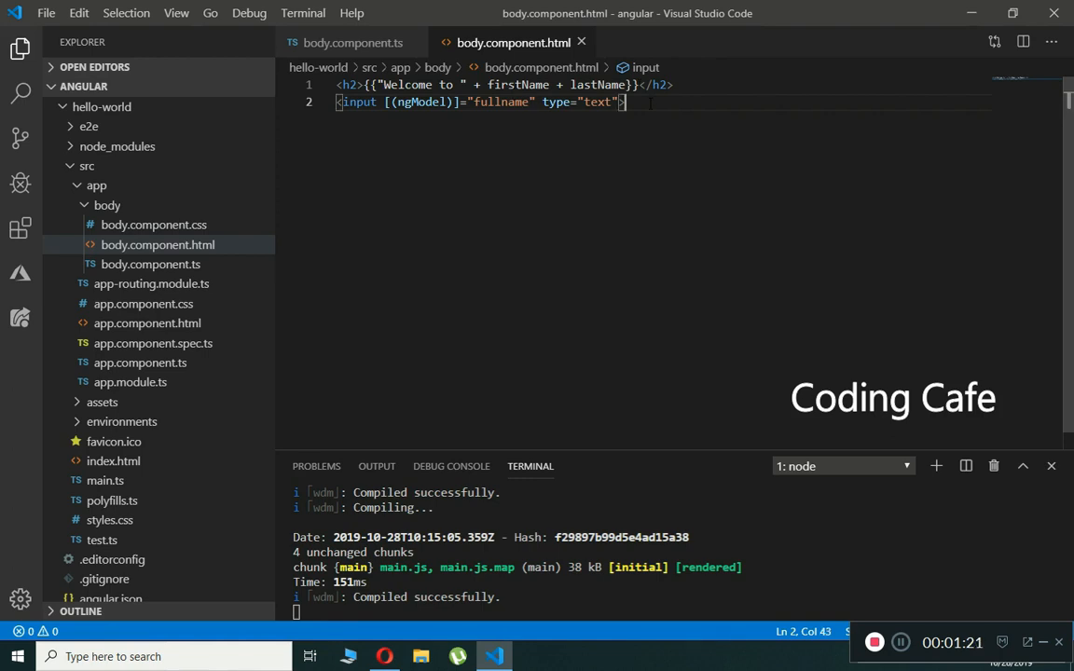
type("<br>")
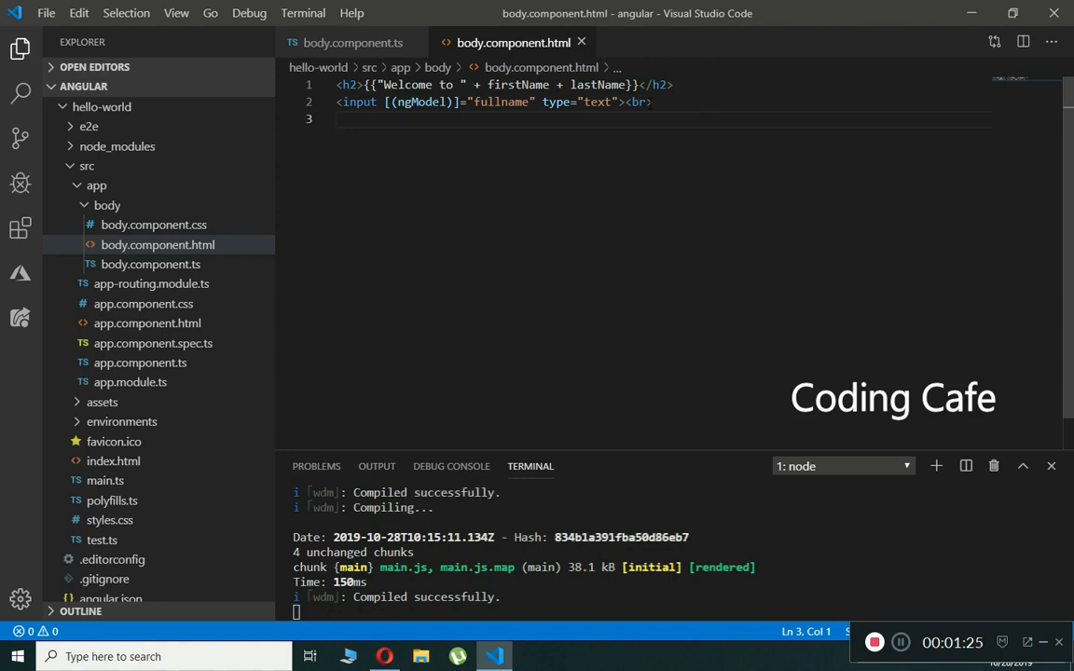
Add the {{fullname}} interpolation on line 3 of the body template.
type("{{}}")
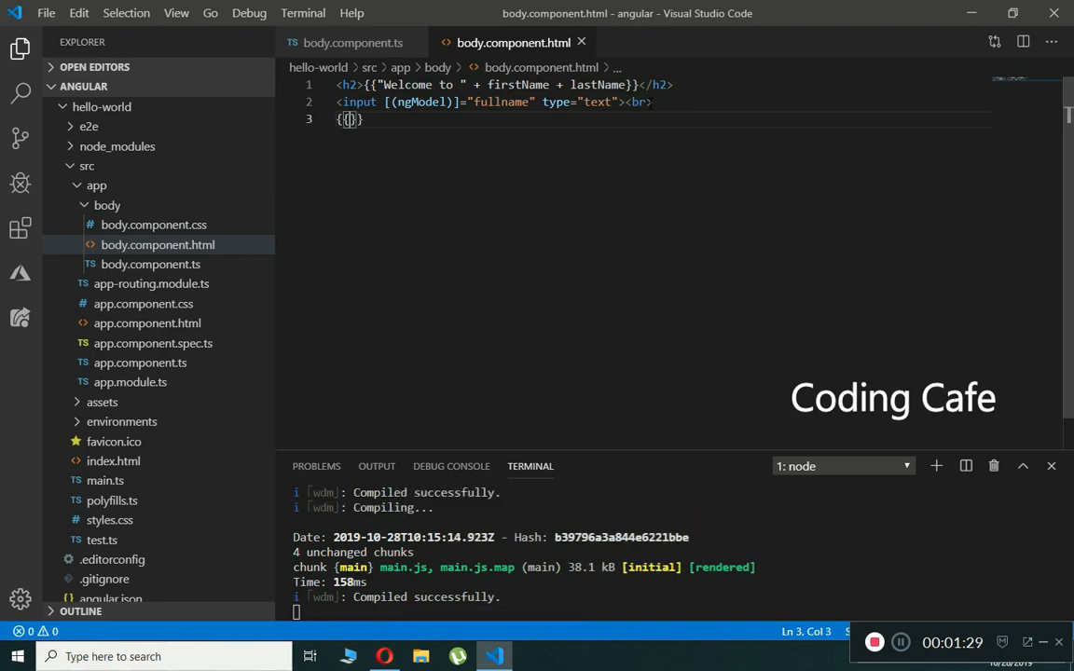
type("fullname")
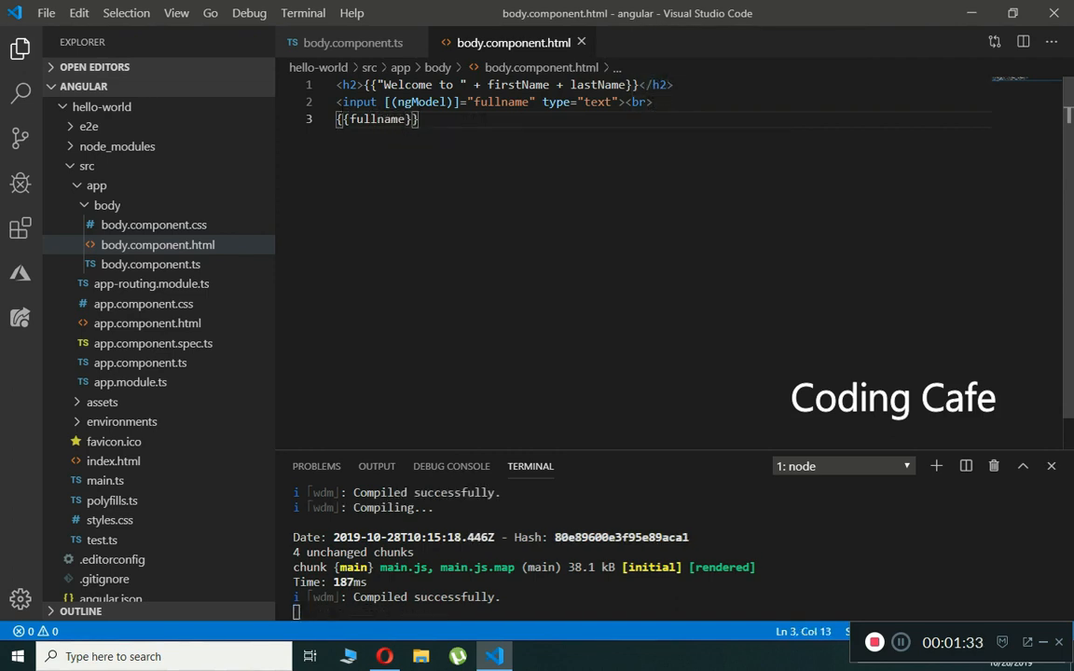
left_click_drag(341, 102, 647, 102)
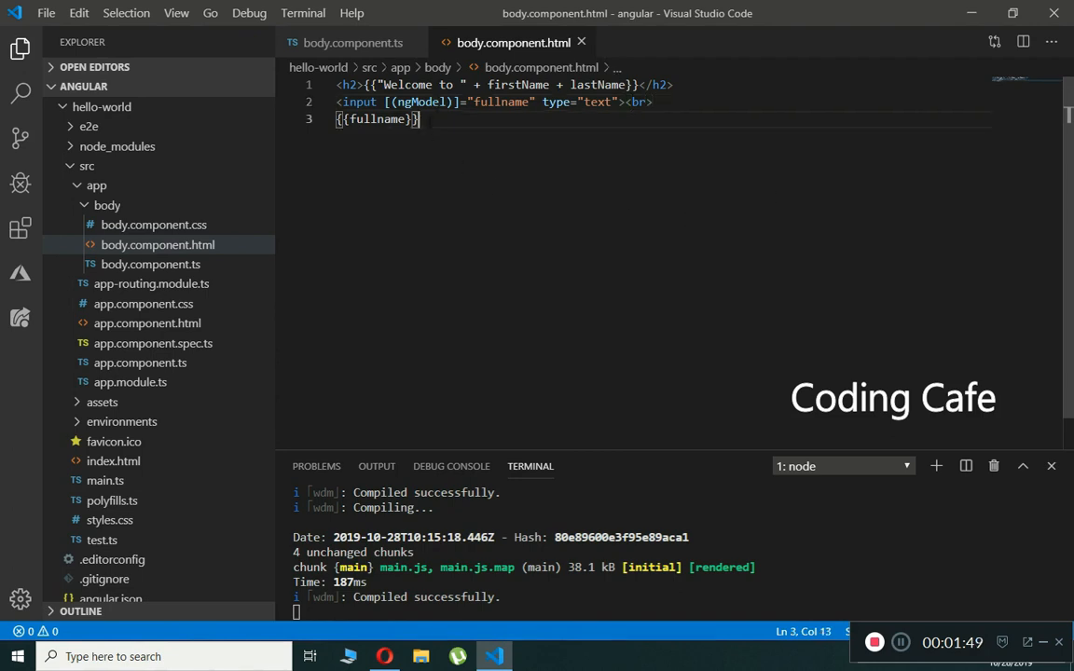
mouse_move(419, 637)
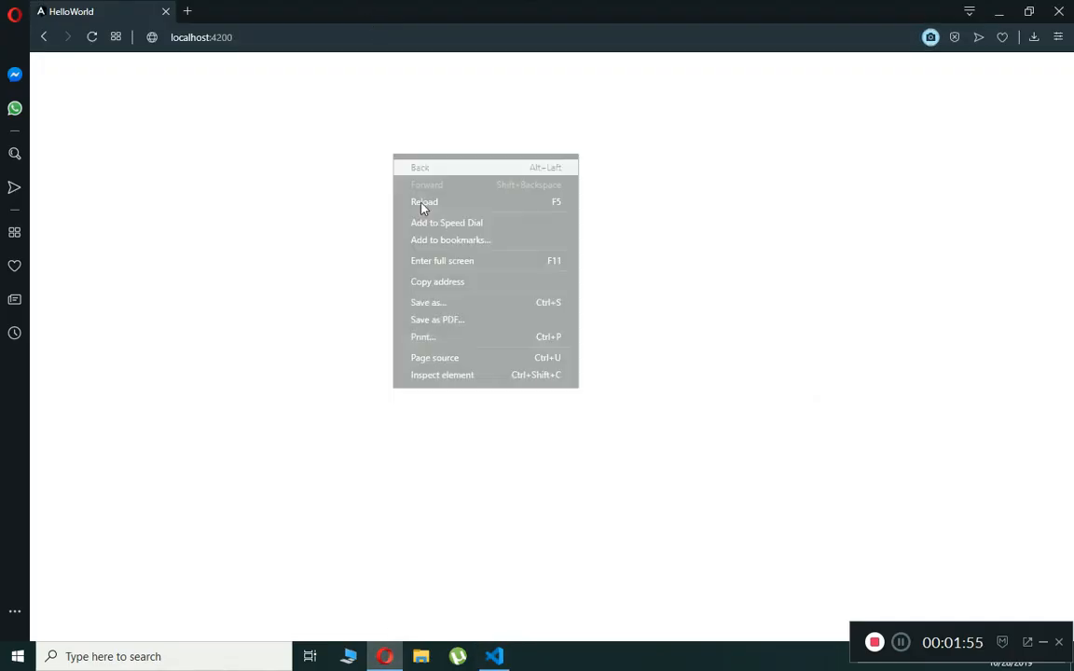
Inspect the blank page in Opera and read the 'Can't bind to ngModel' console error.
left_click(442, 375)
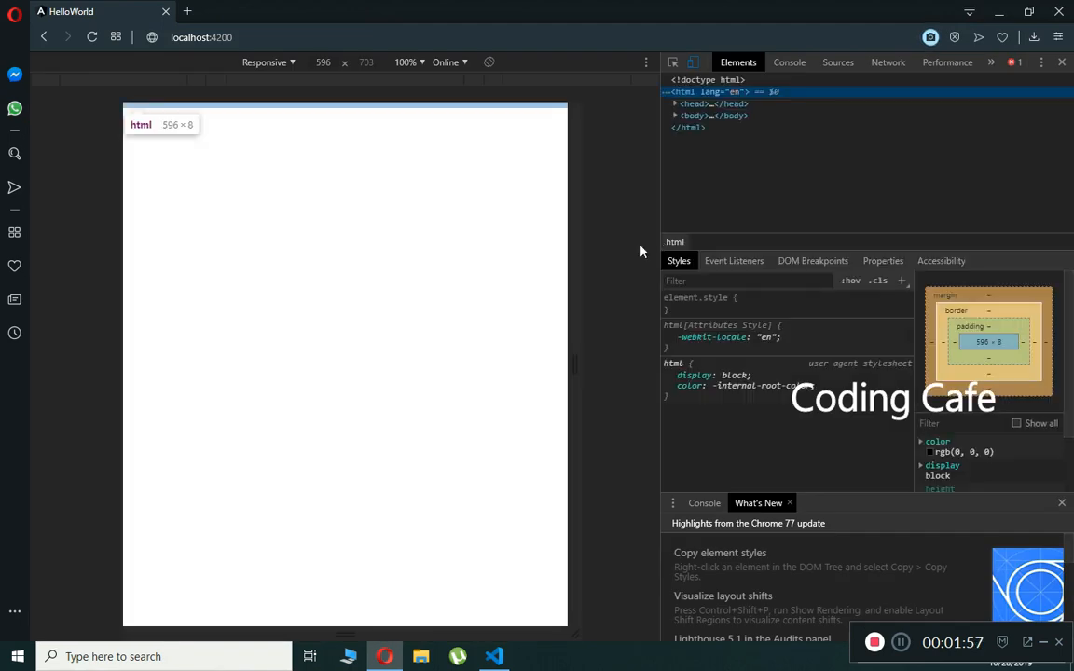
left_click(789, 62)
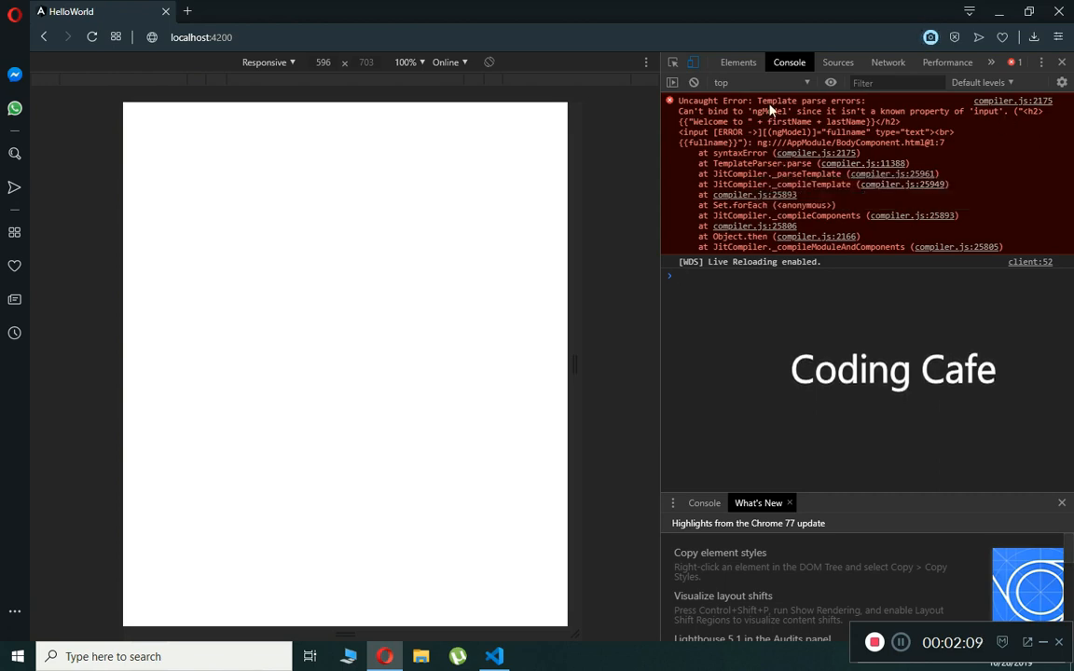
left_click(494, 656)
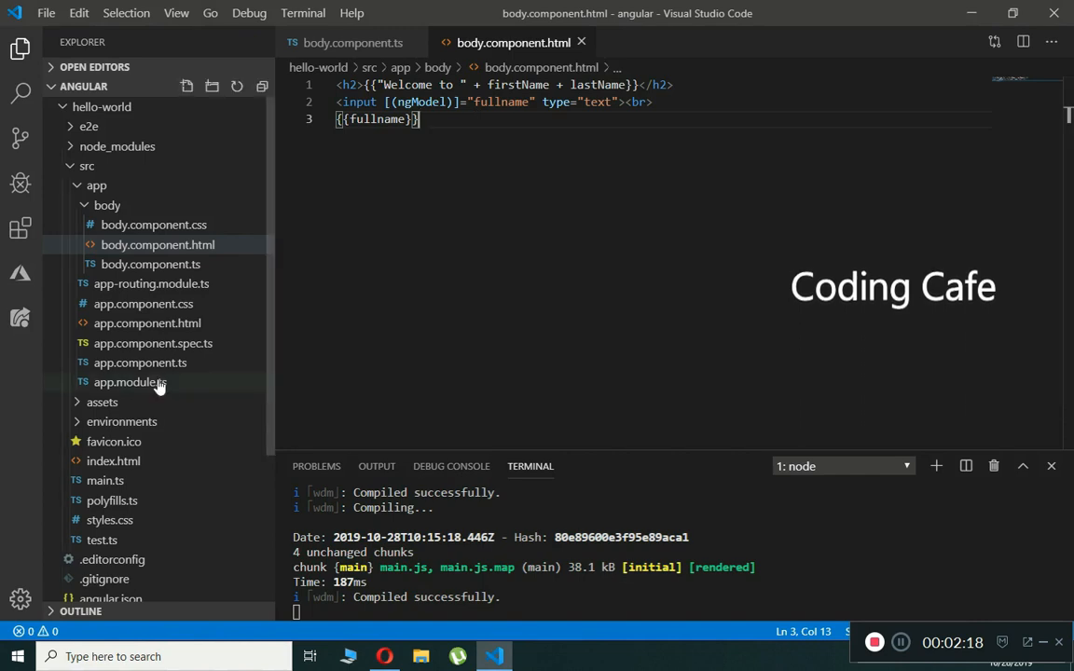
left_click(129, 382)
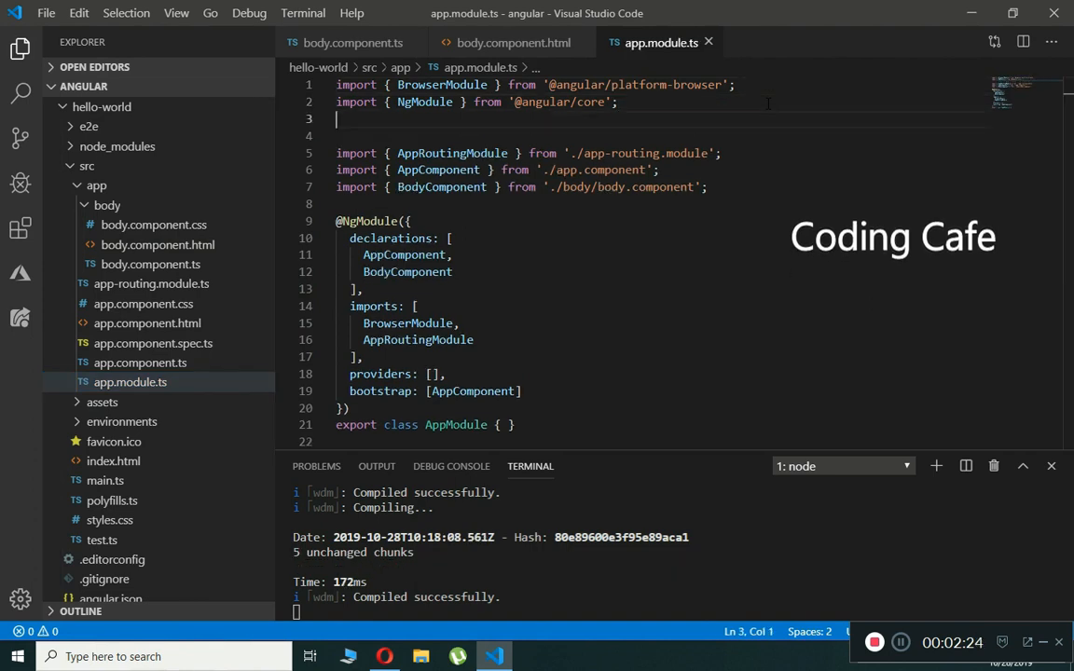
type("import {FormsModule} from '@angular/forms';")
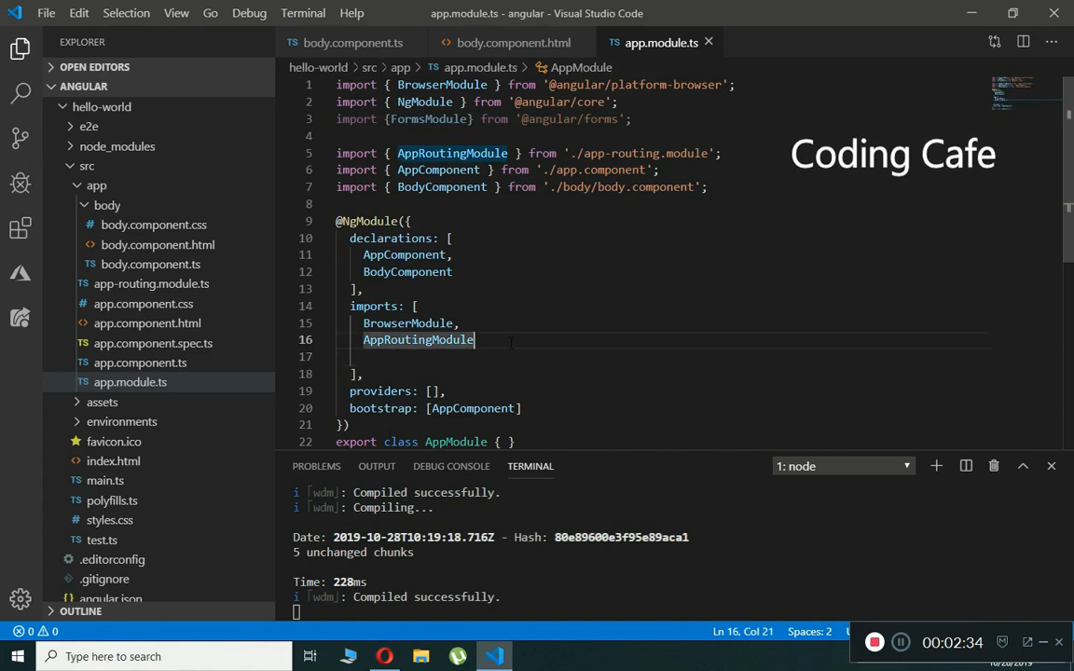
type(",")
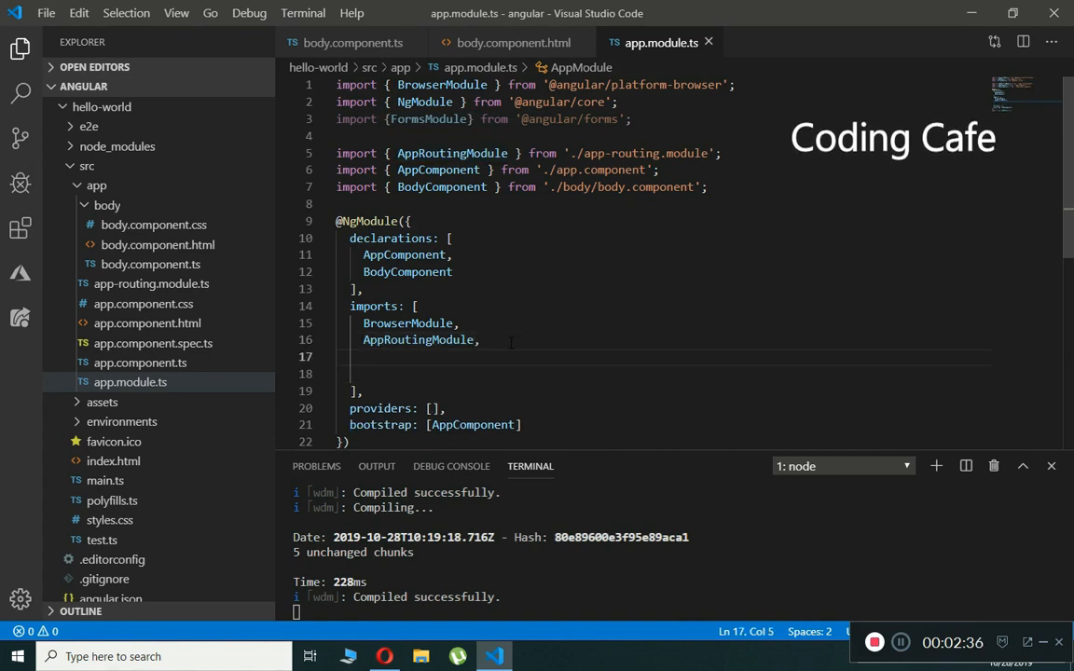
type("FormsModule")
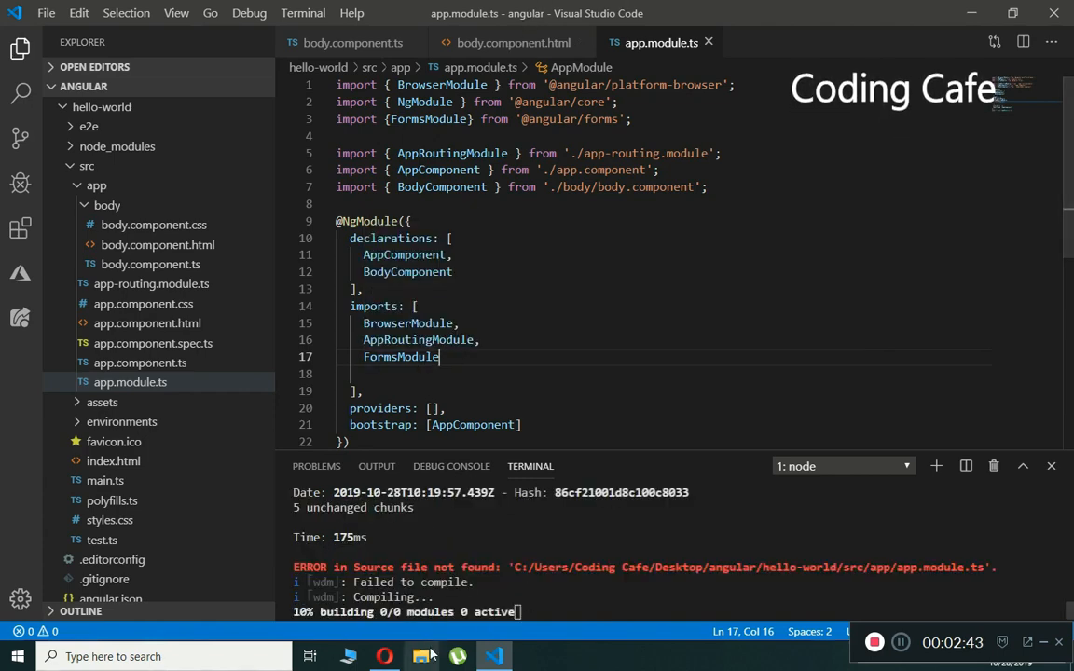
left_click(384, 656)
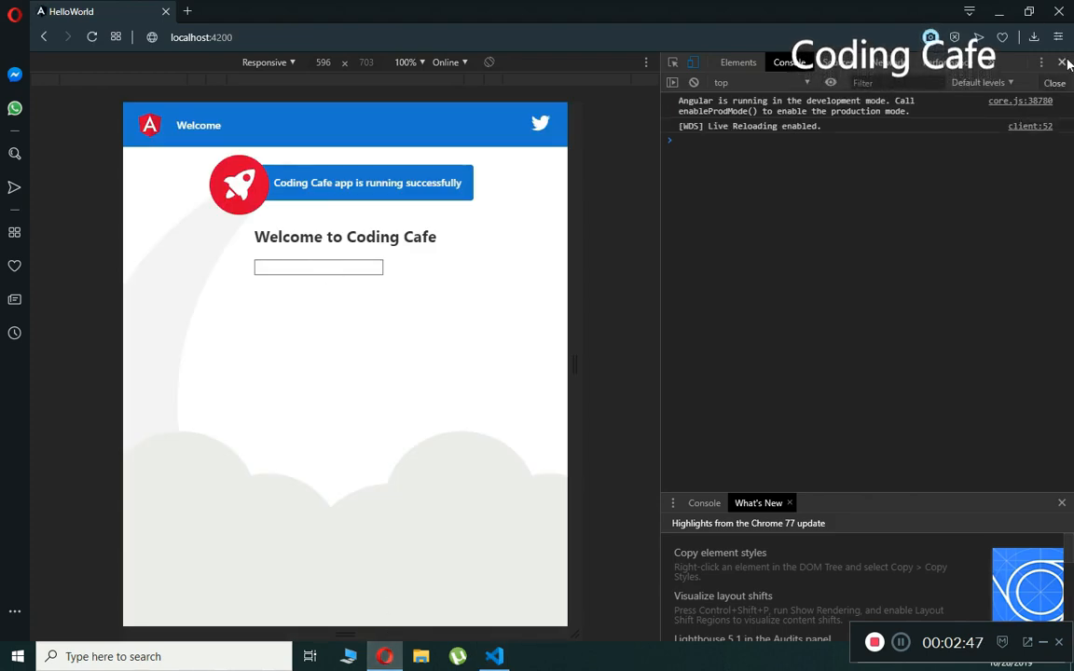
Close DevTools and type names like 'Coding Caf' and 'Alisher' into the input, watching them echo below.
left_click(1060, 61)
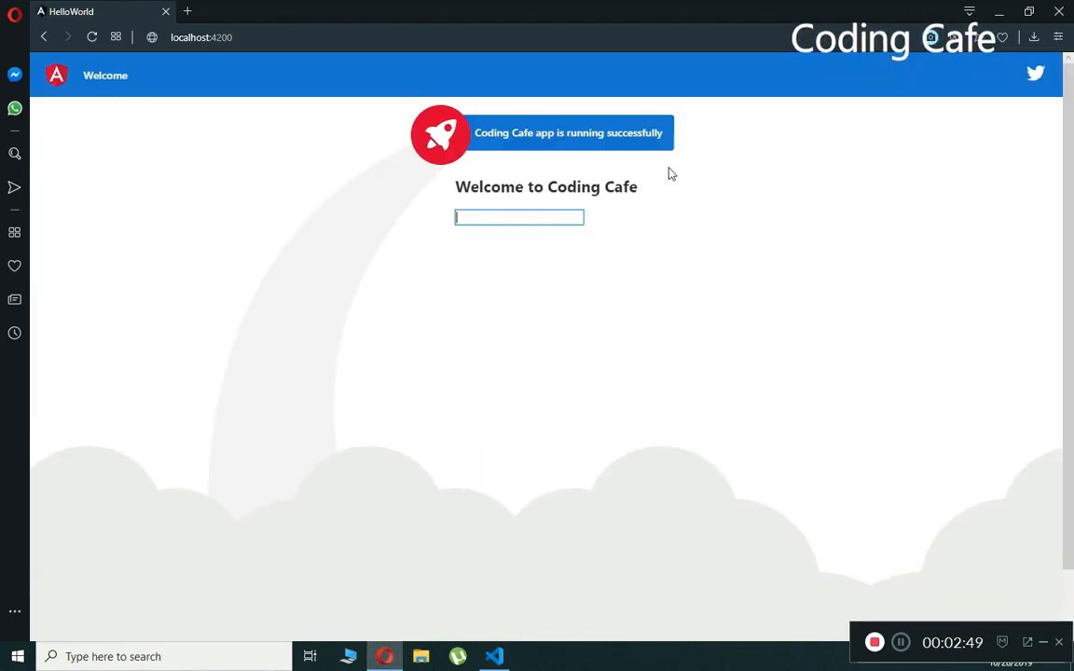
type("Coding Cafw")
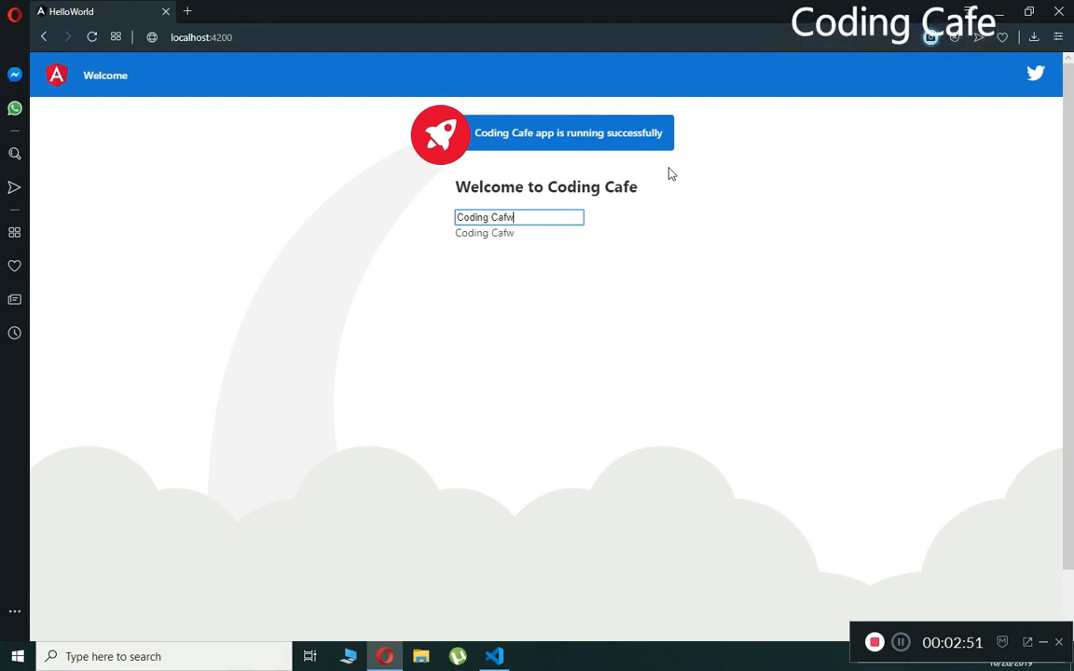
key("Backspace")
type("e")
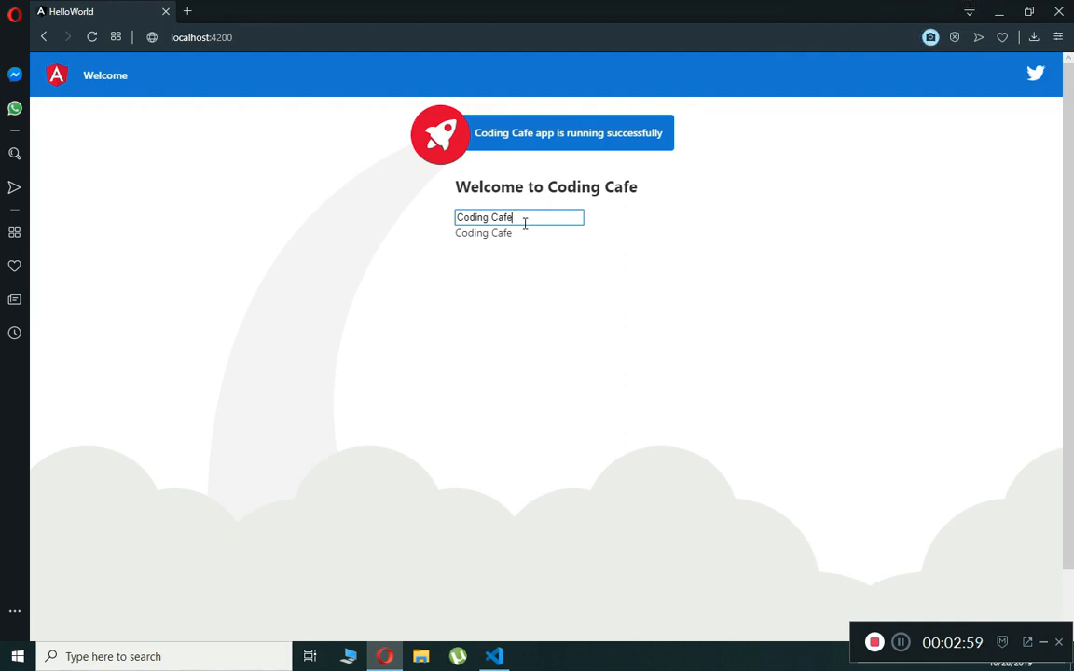
mouse_move(485, 260)
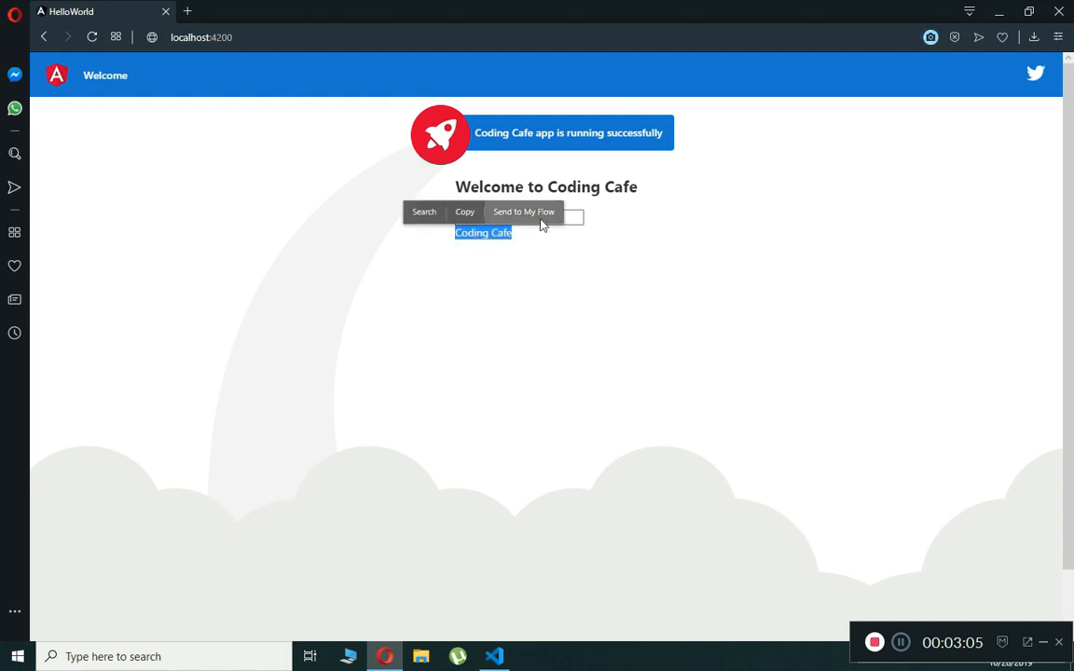
left_click(519, 217)
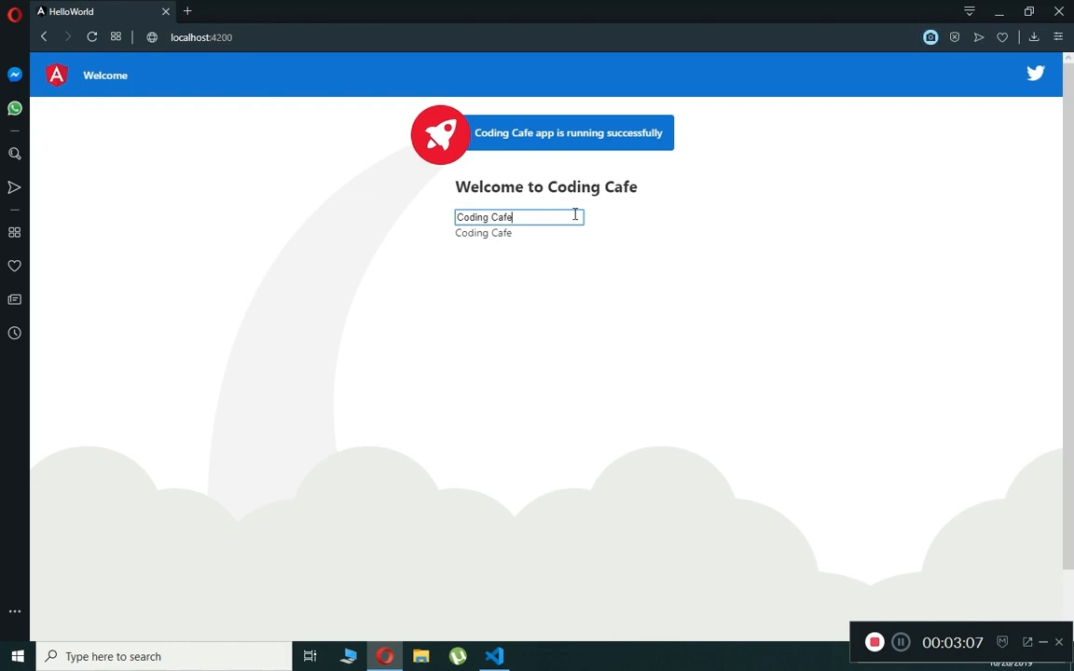
type("Alisher")
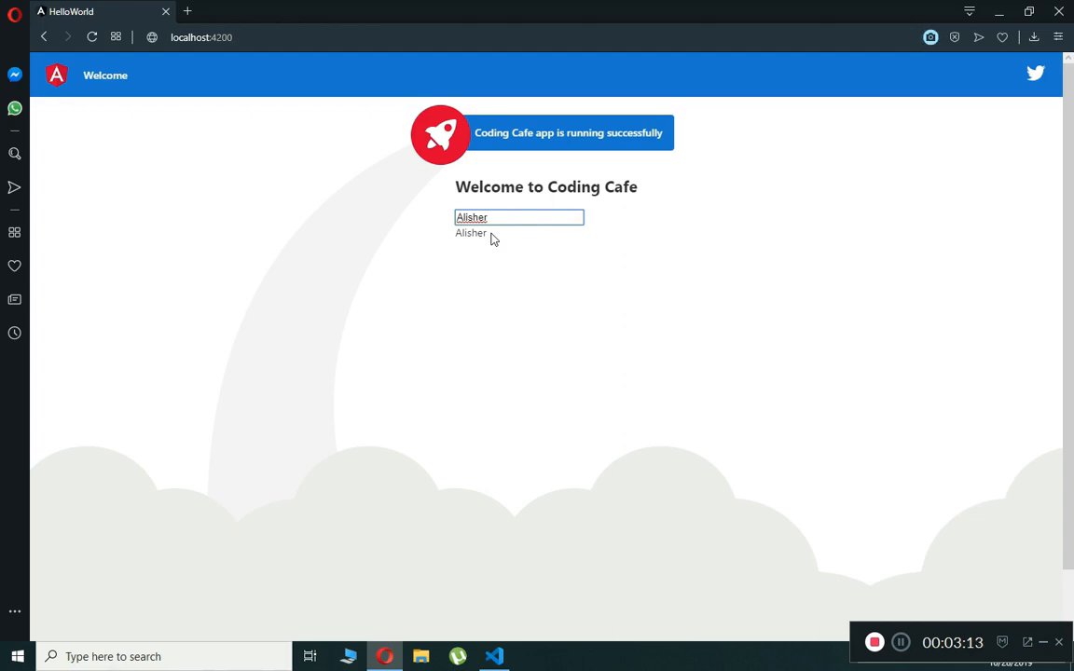
mouse_move(489, 245)
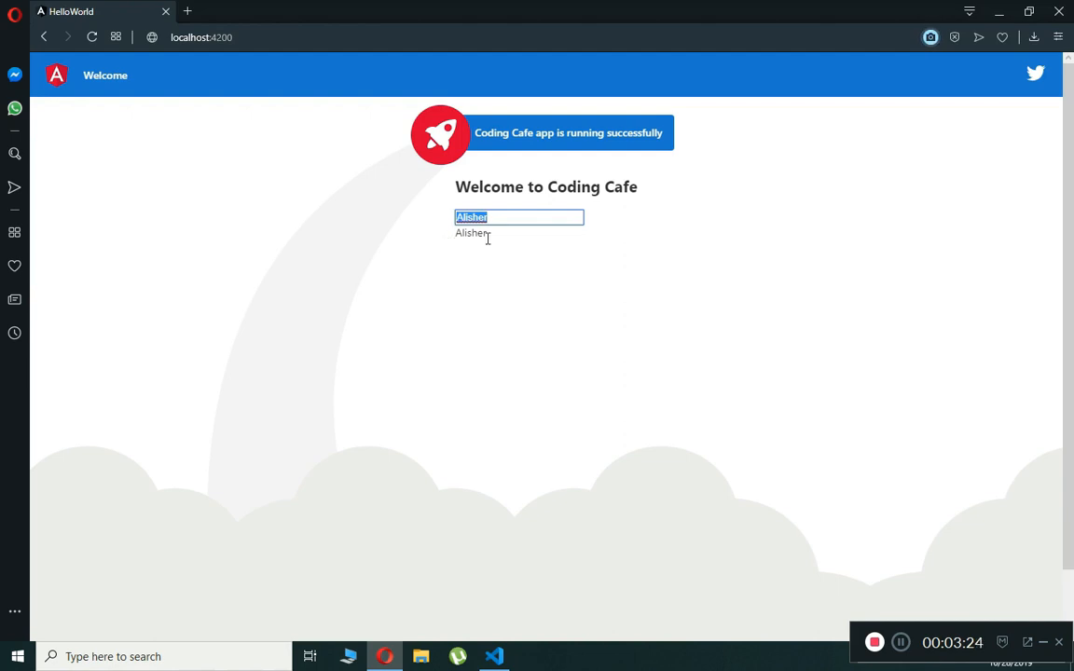
double_click(469, 232)
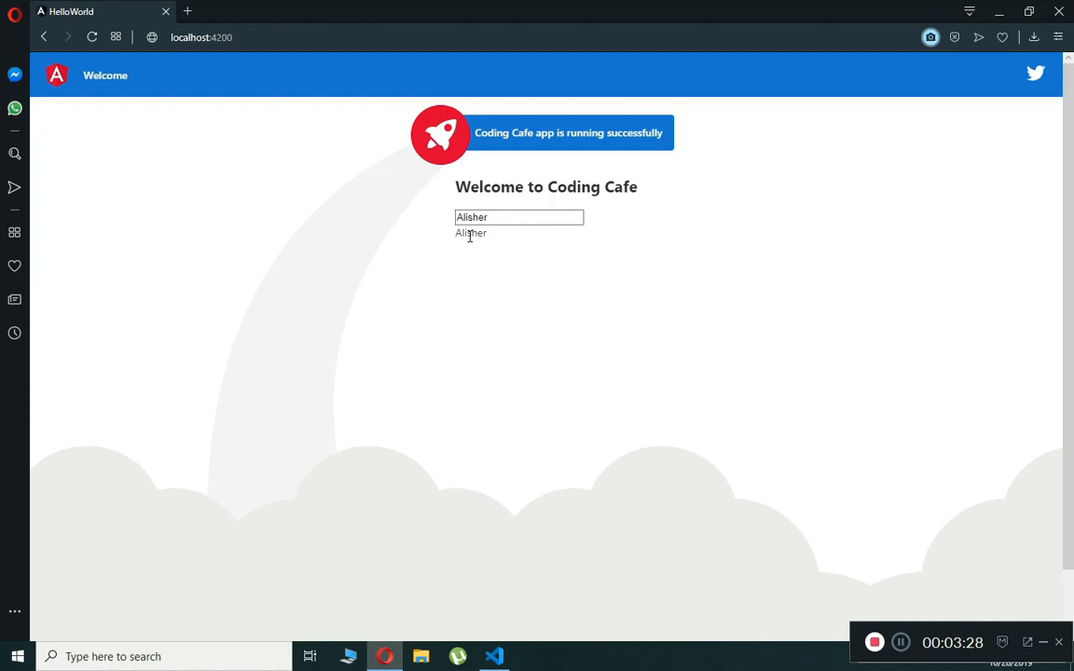
left_click(520, 217)
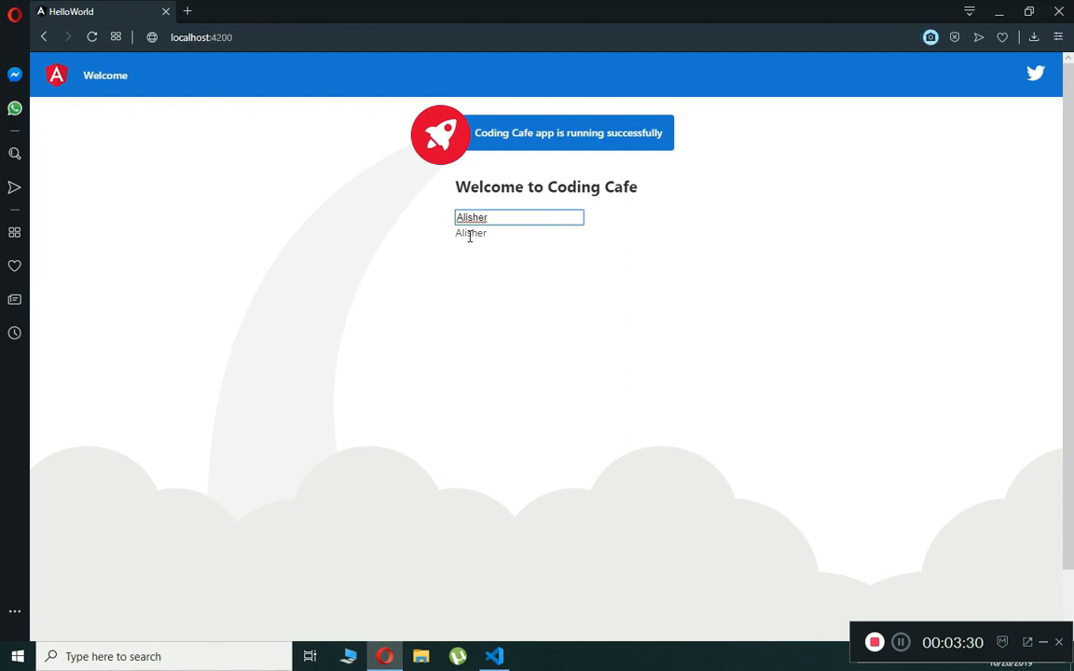